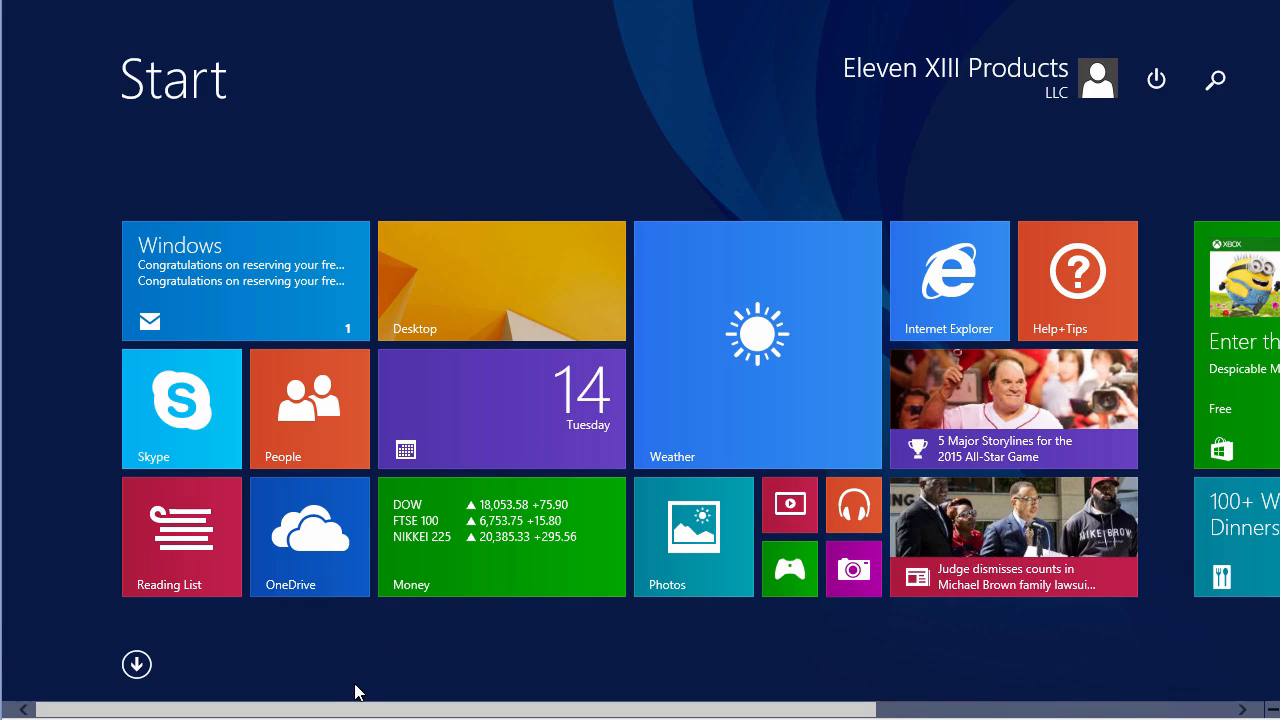
mouse_move(1162, 40)
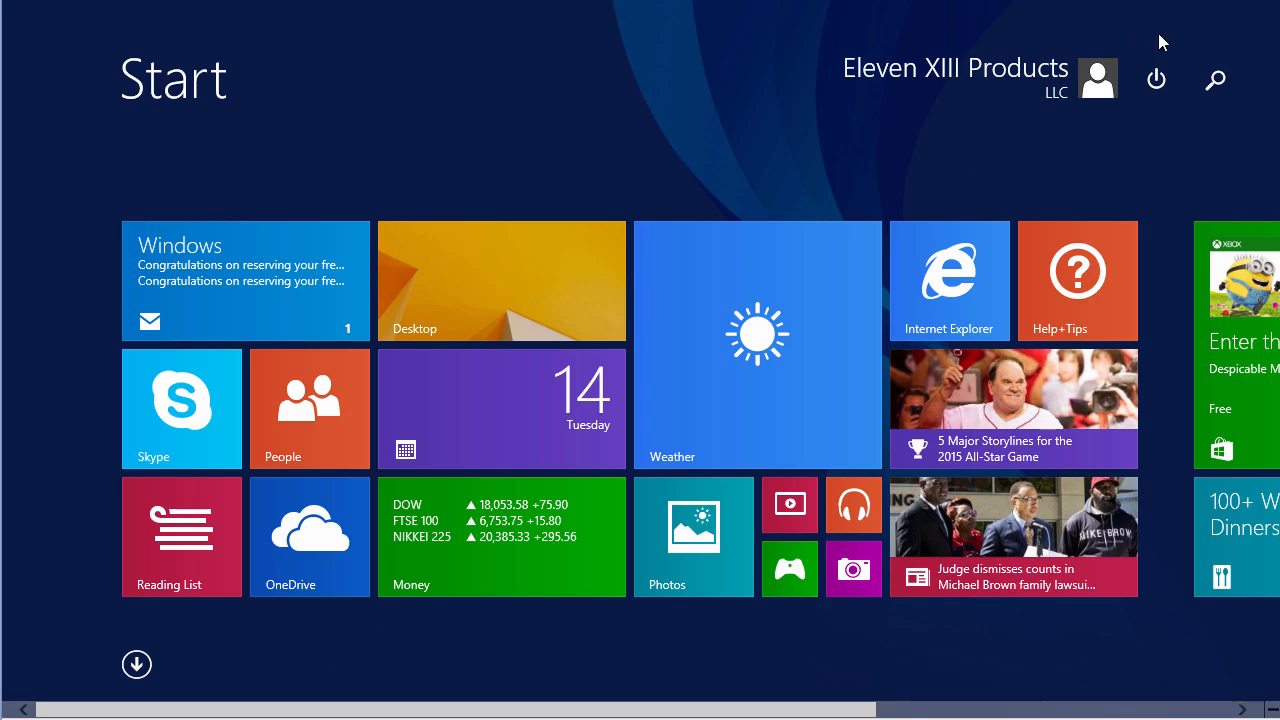
mouse_move(1215, 90)
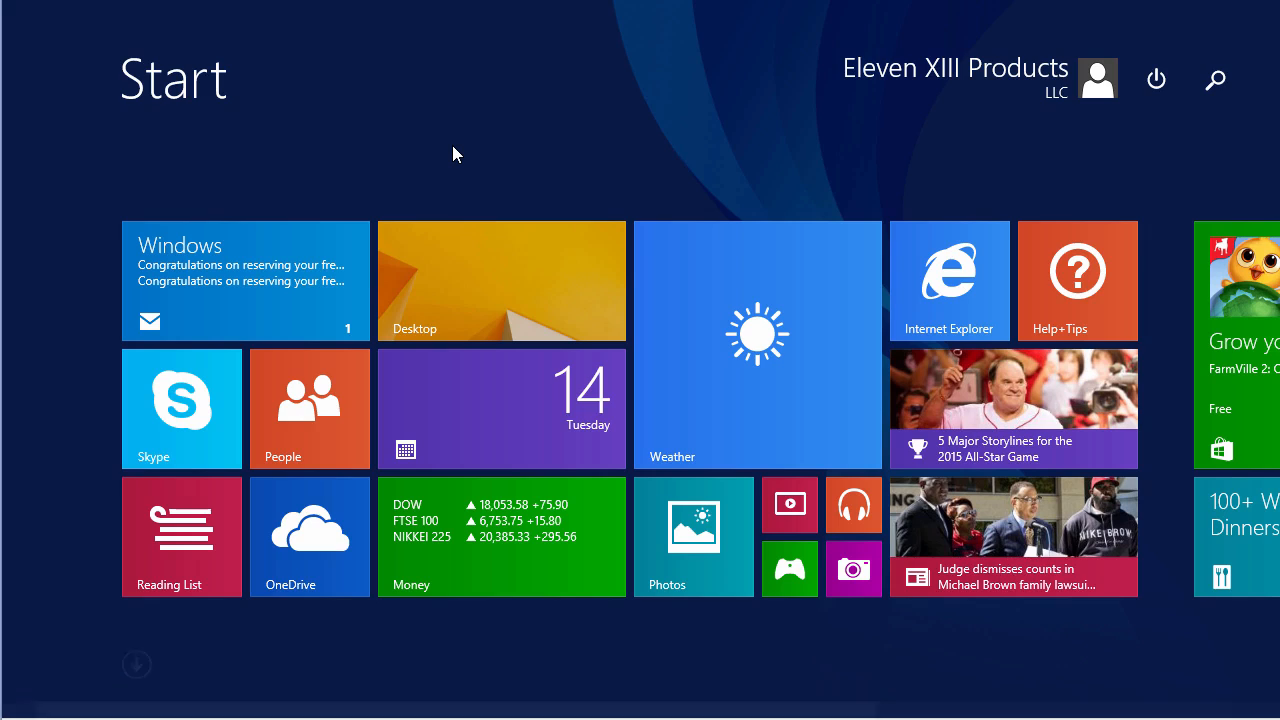
text(skype)
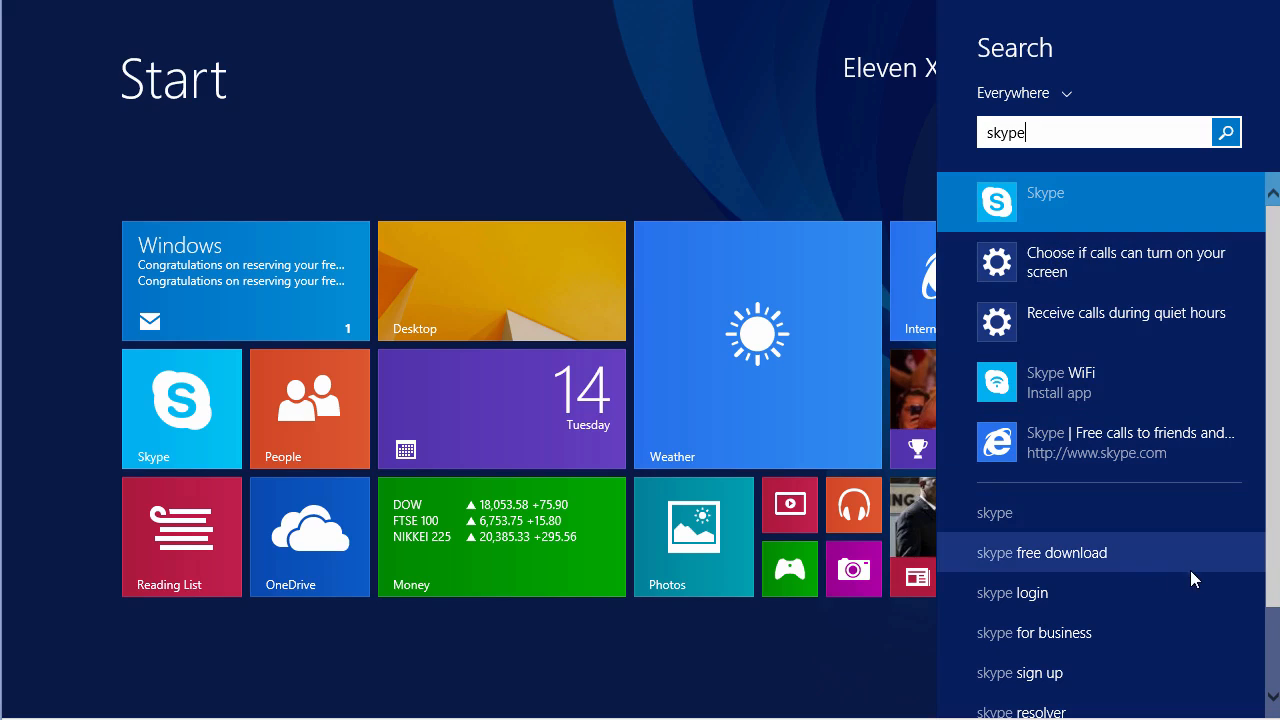
scroll(down, 3)
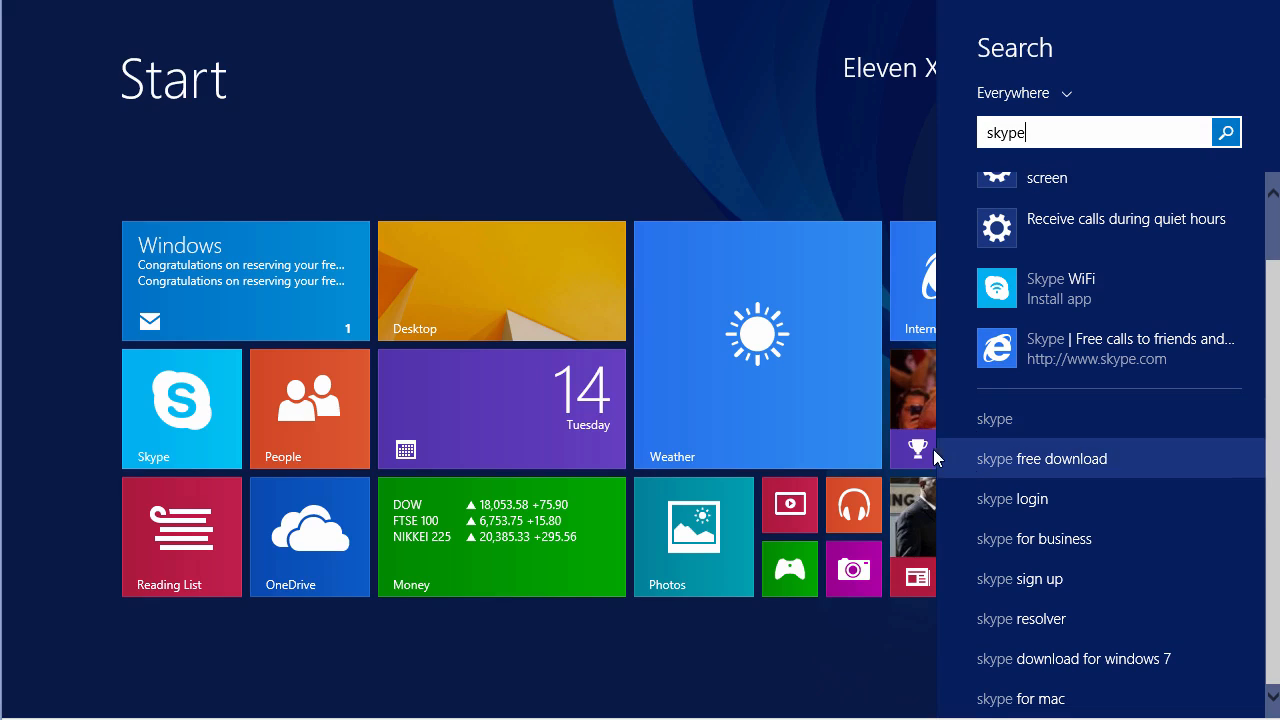
mouse_move(910, 668)
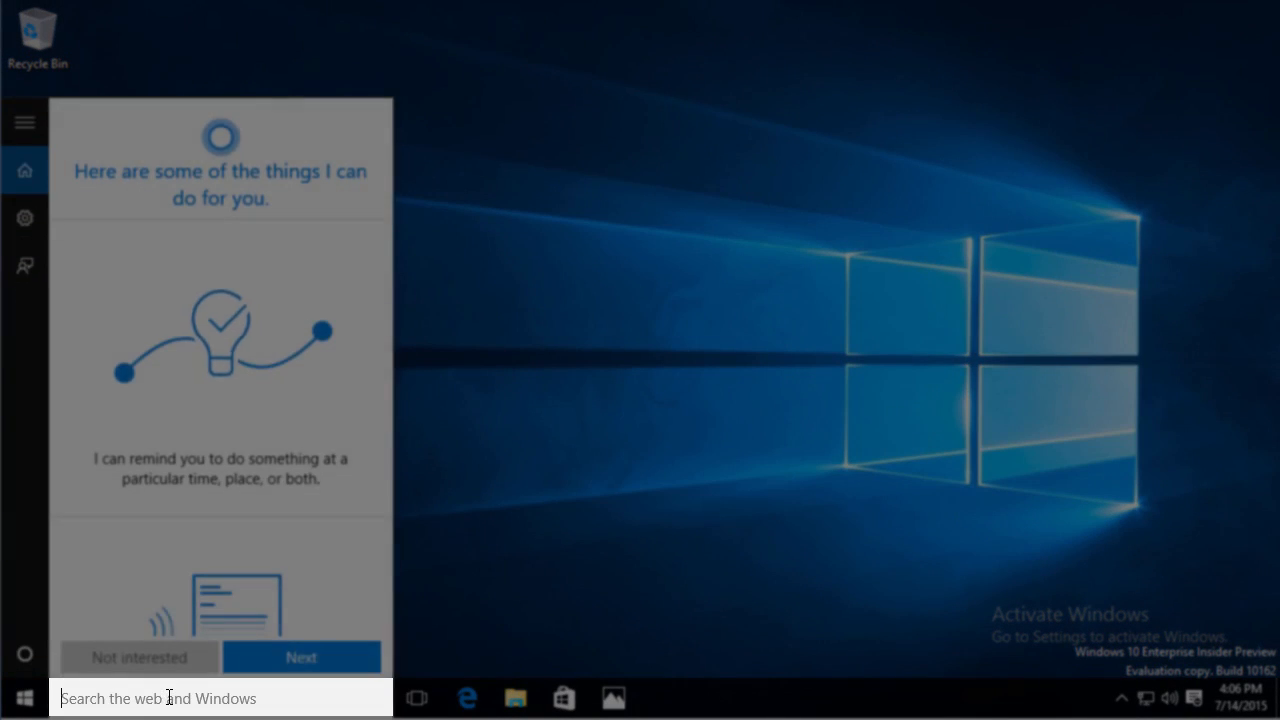
text(skype)
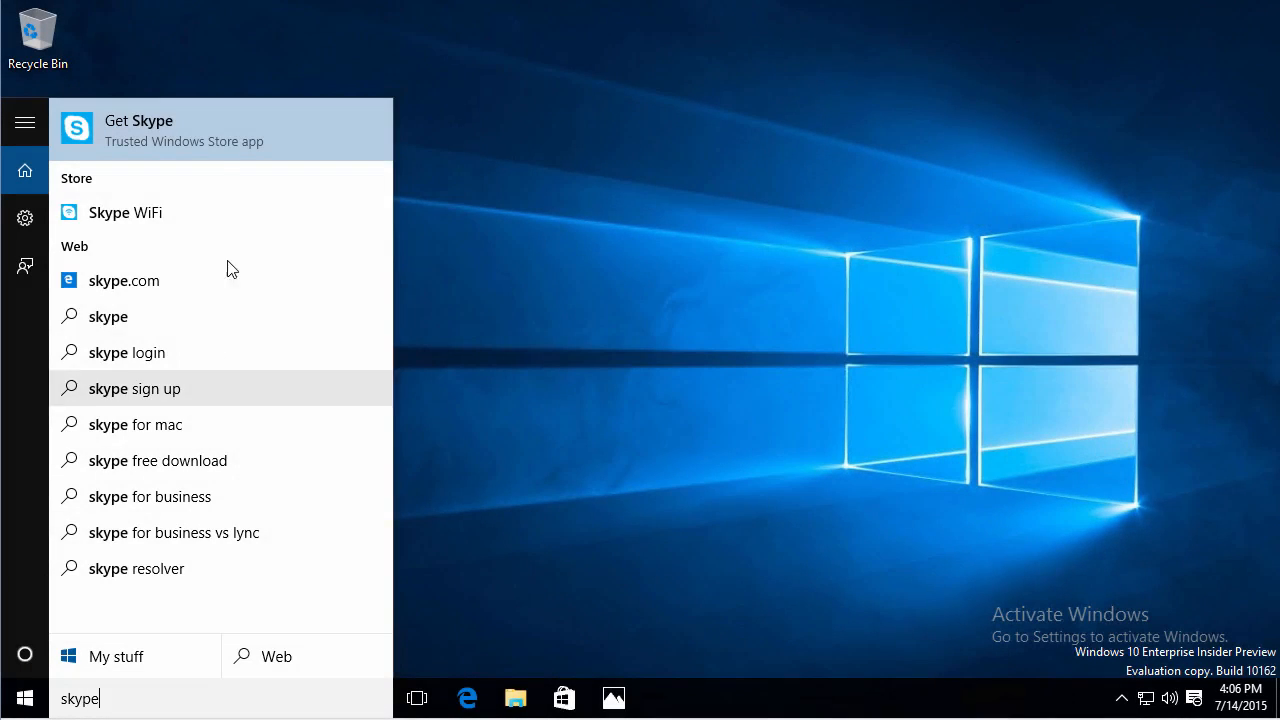
mouse_move(172, 165)
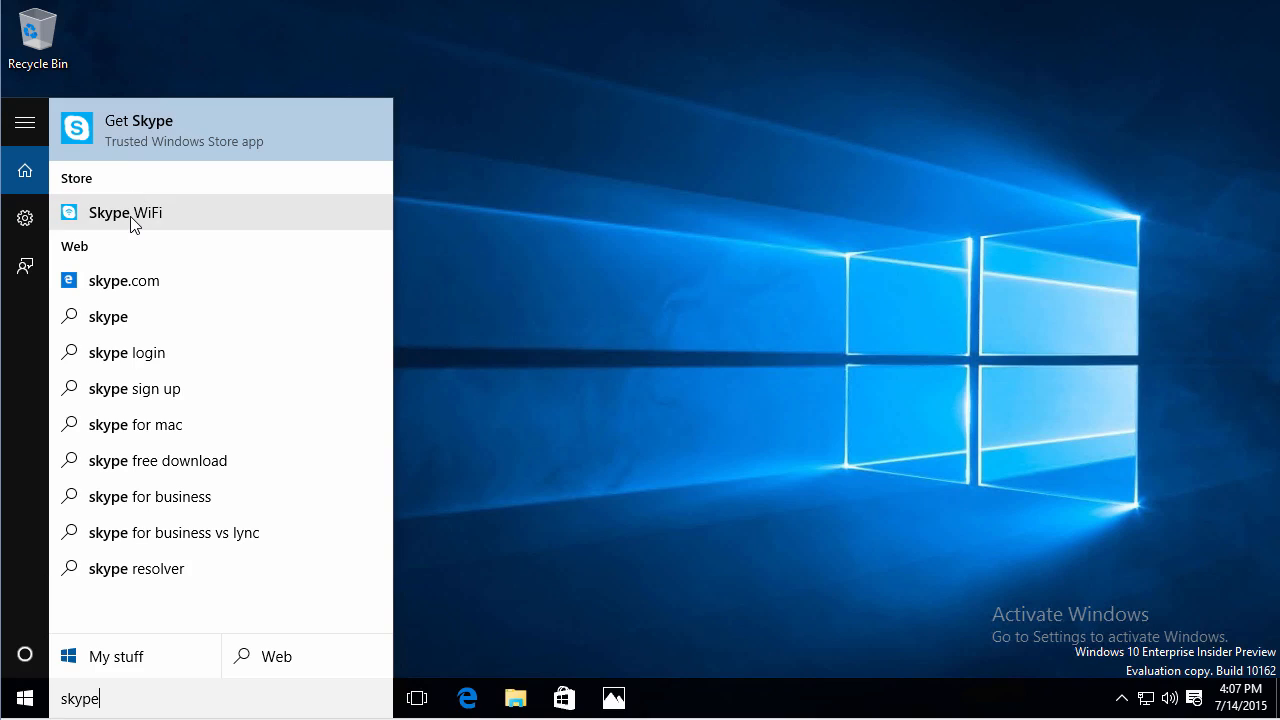
mouse_move(124, 295)
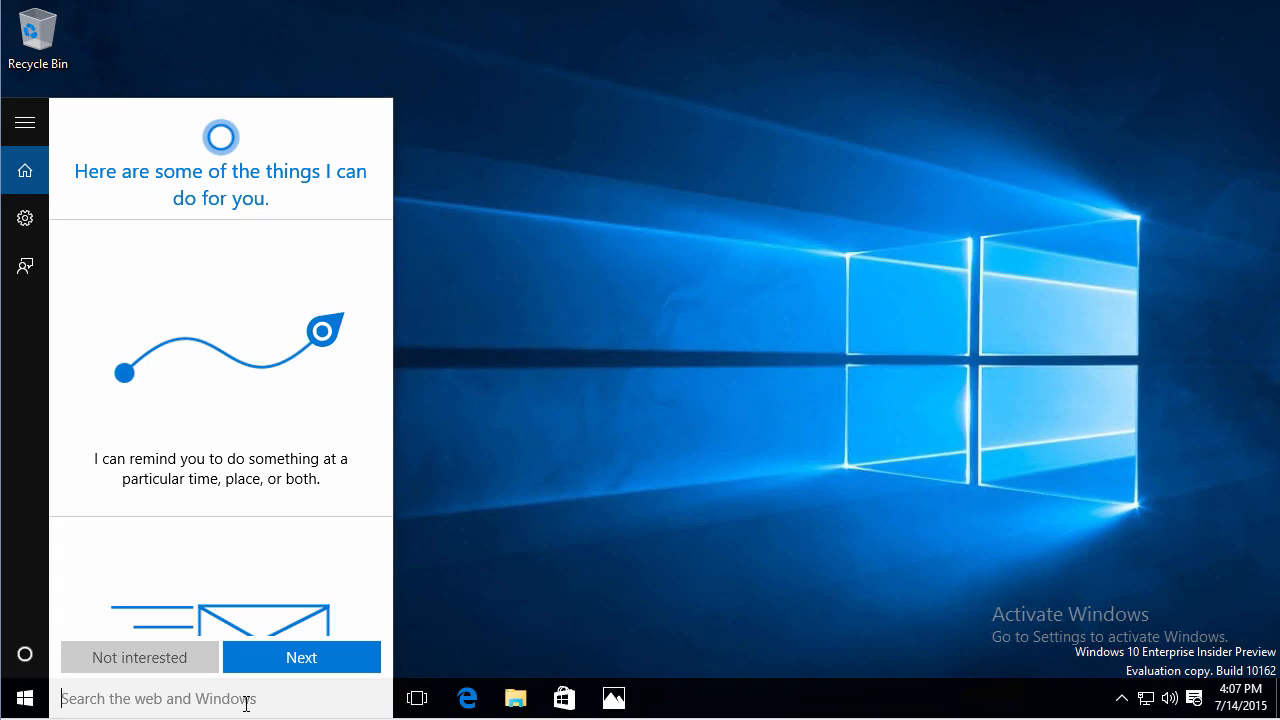
text(weather in boston)
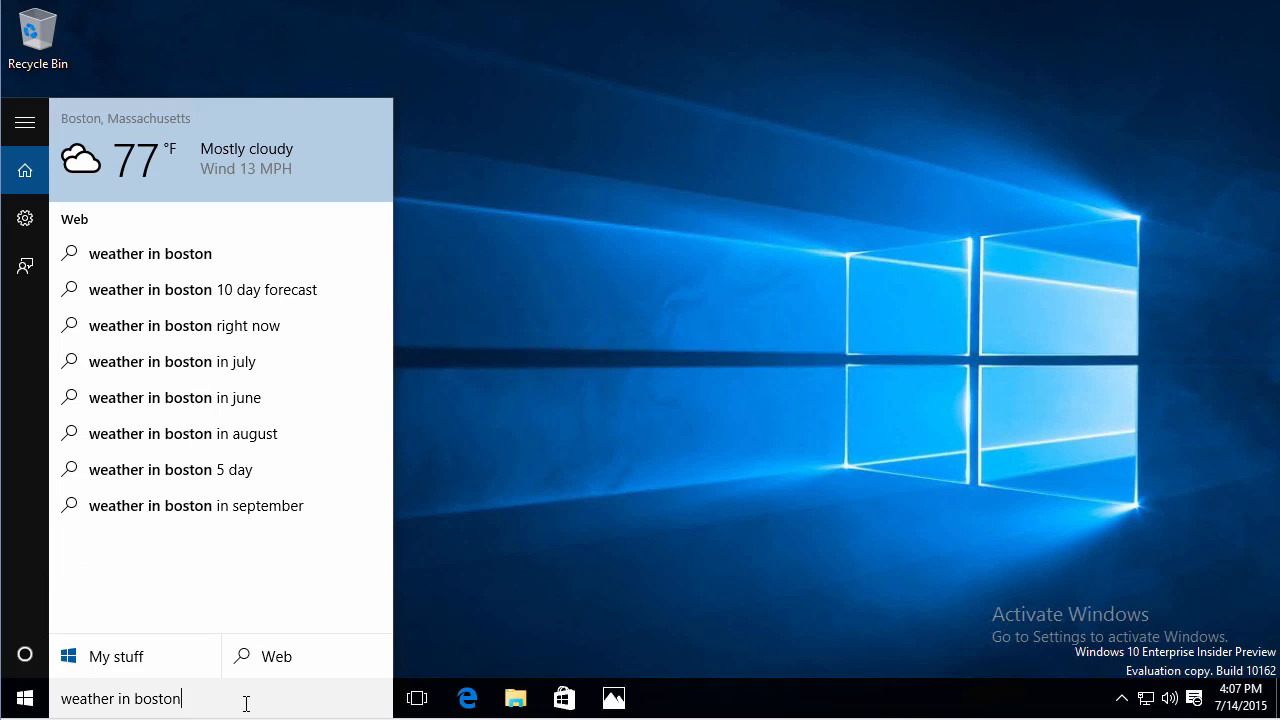
mouse_move(173, 167)
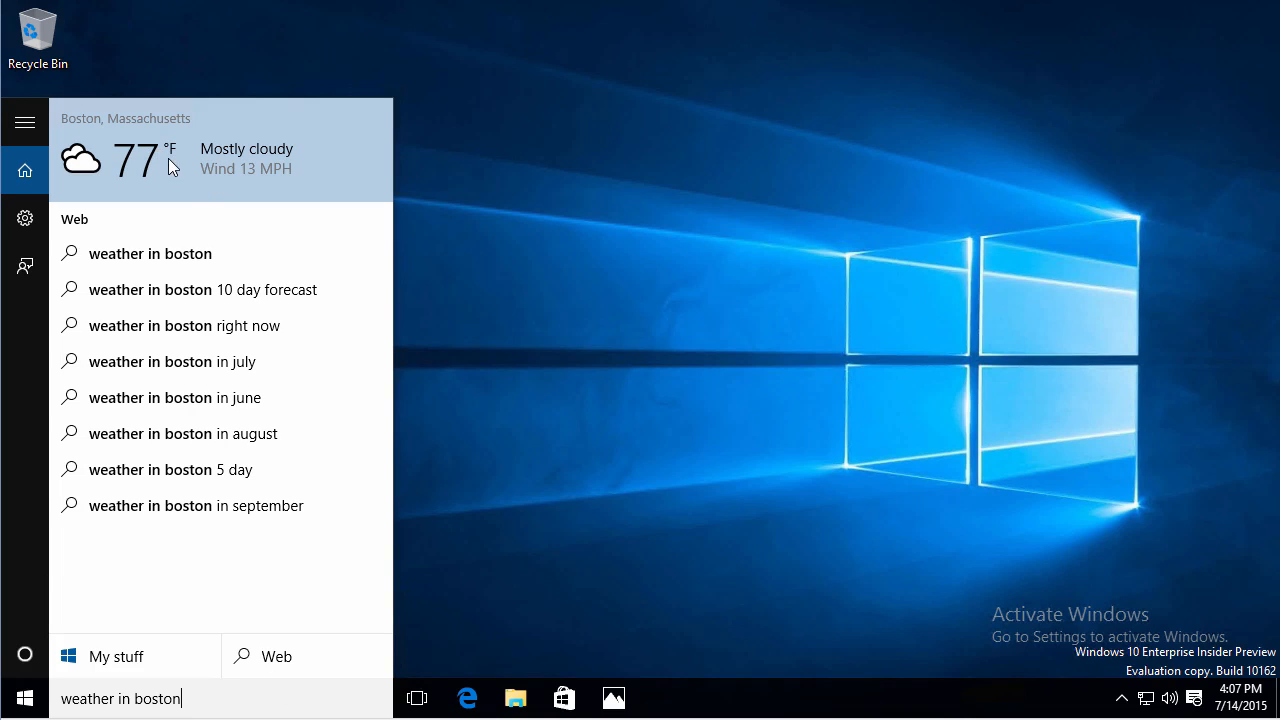
mouse_move(165, 265)
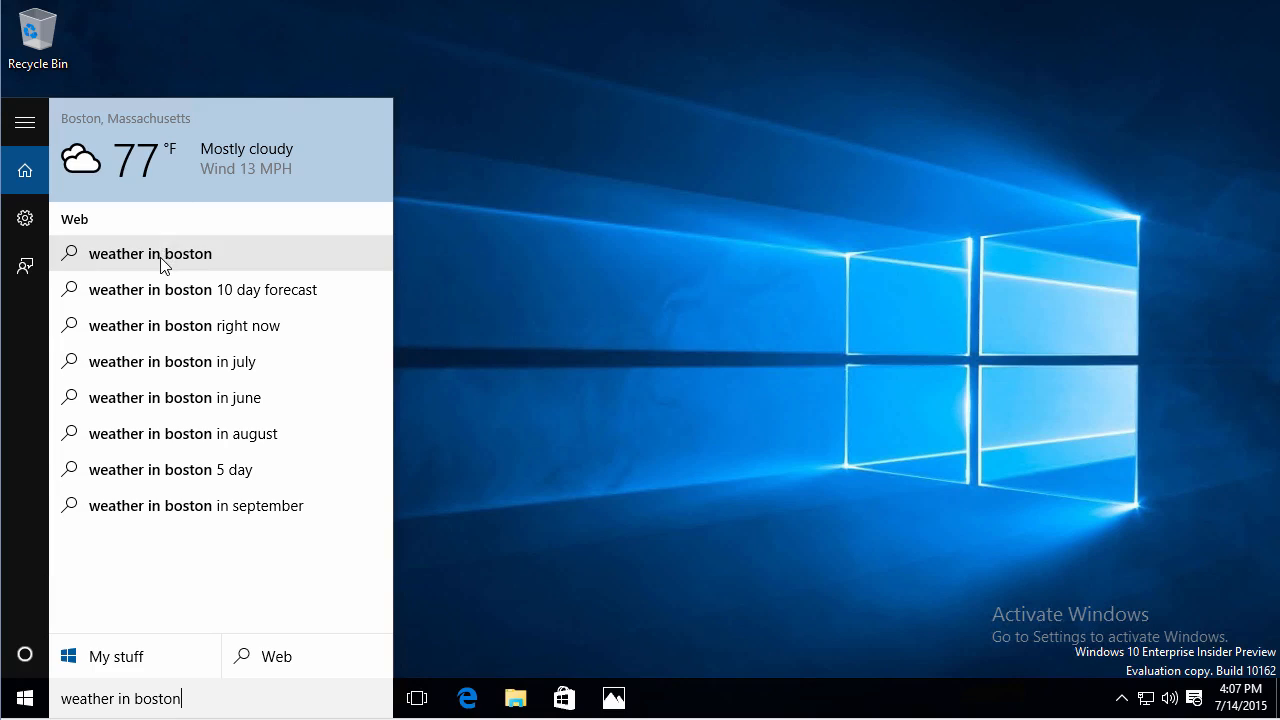
mouse_move(188, 198)
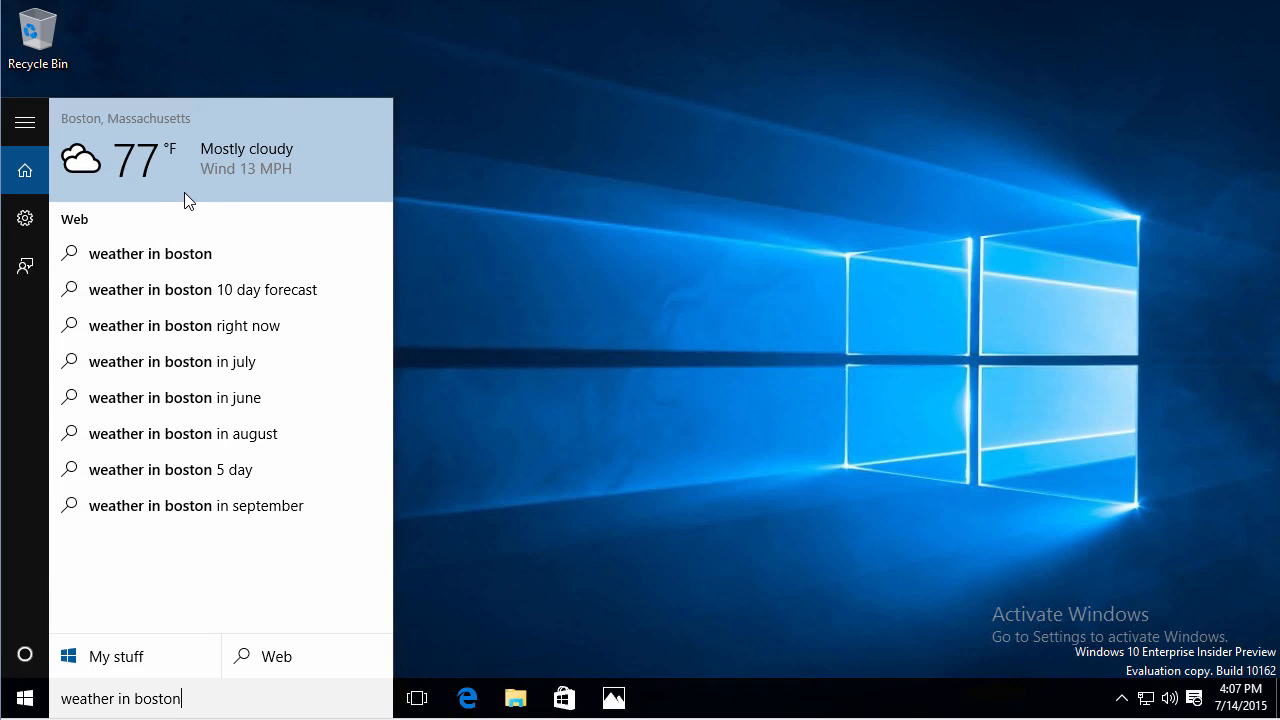
mouse_move(72, 325)
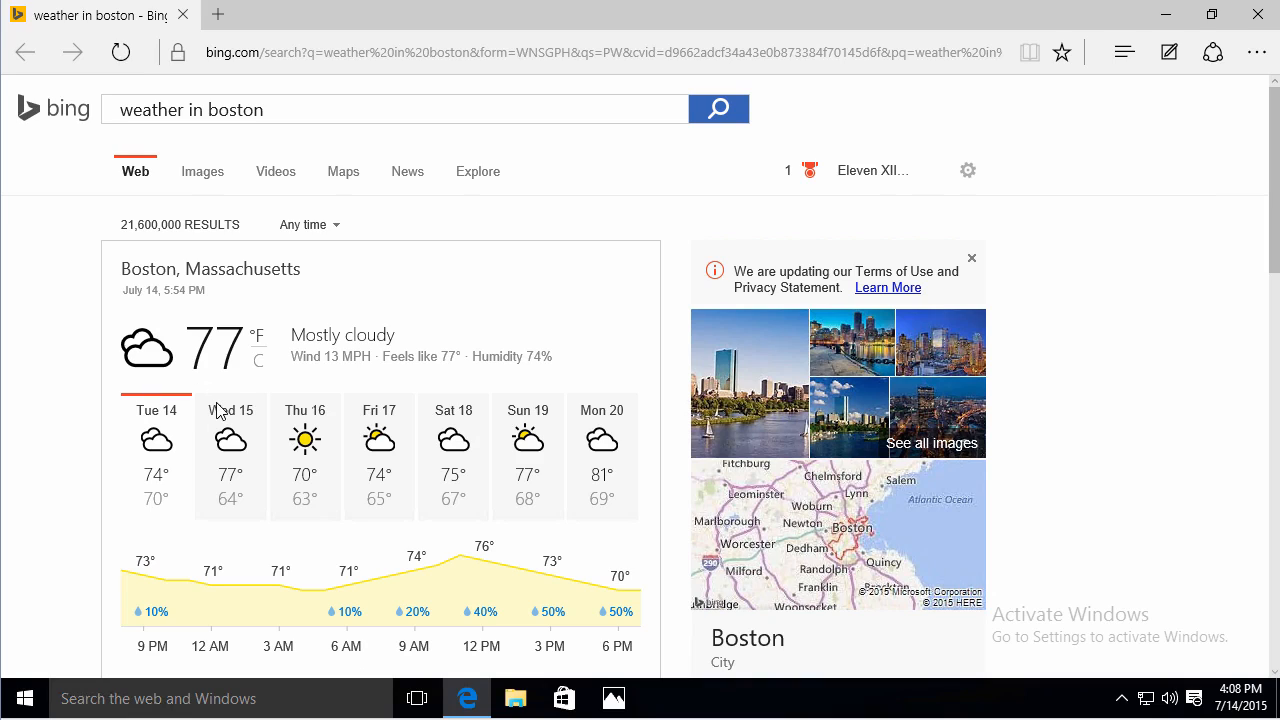
mouse_move(235, 466)
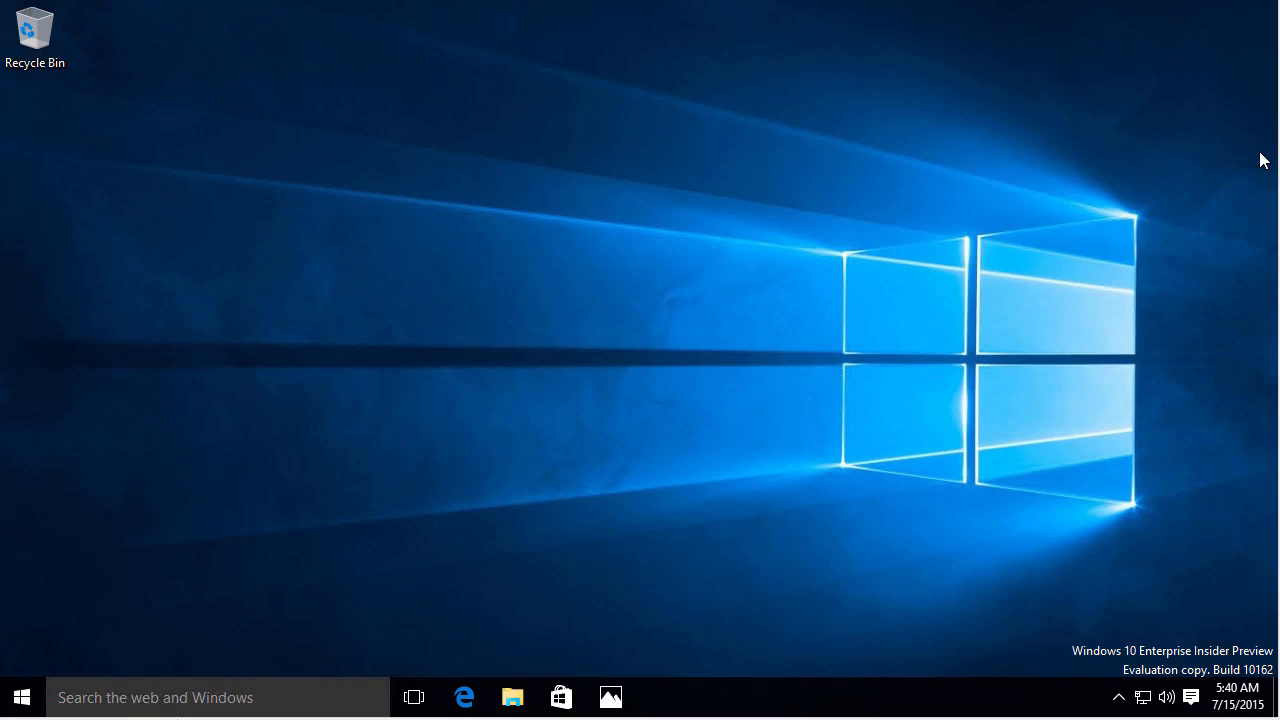
mouse_move(456, 510)
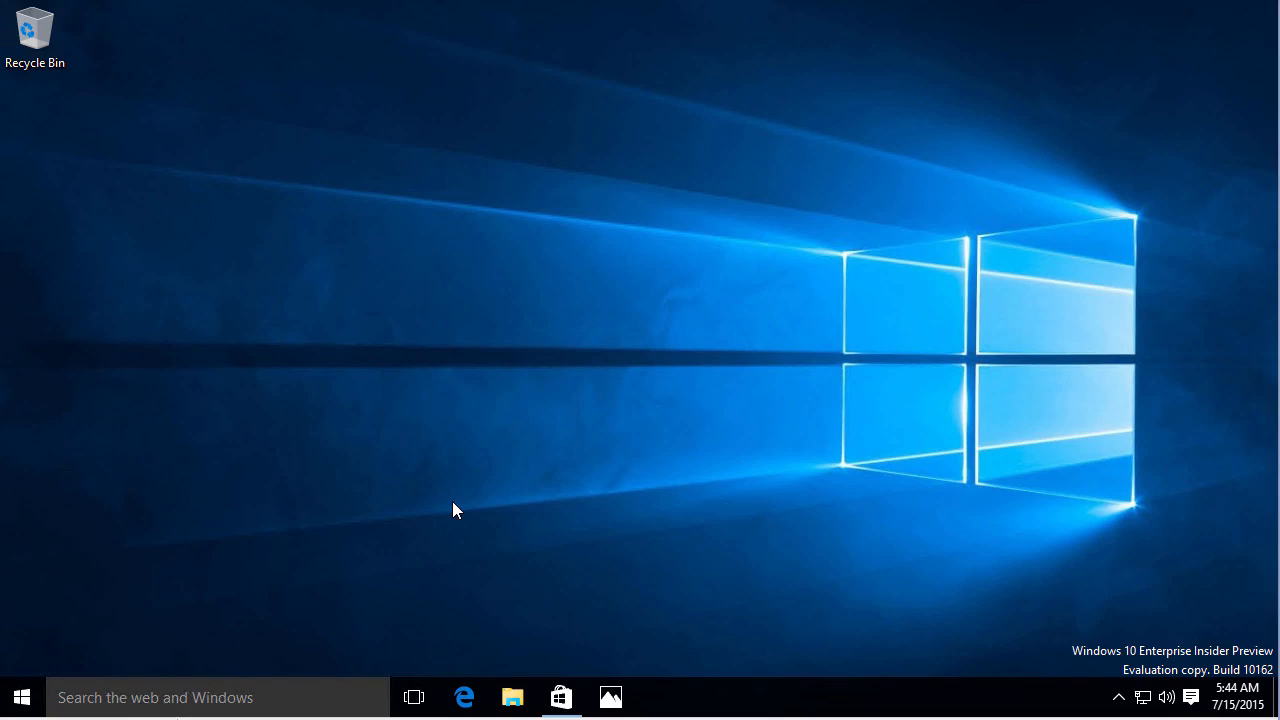